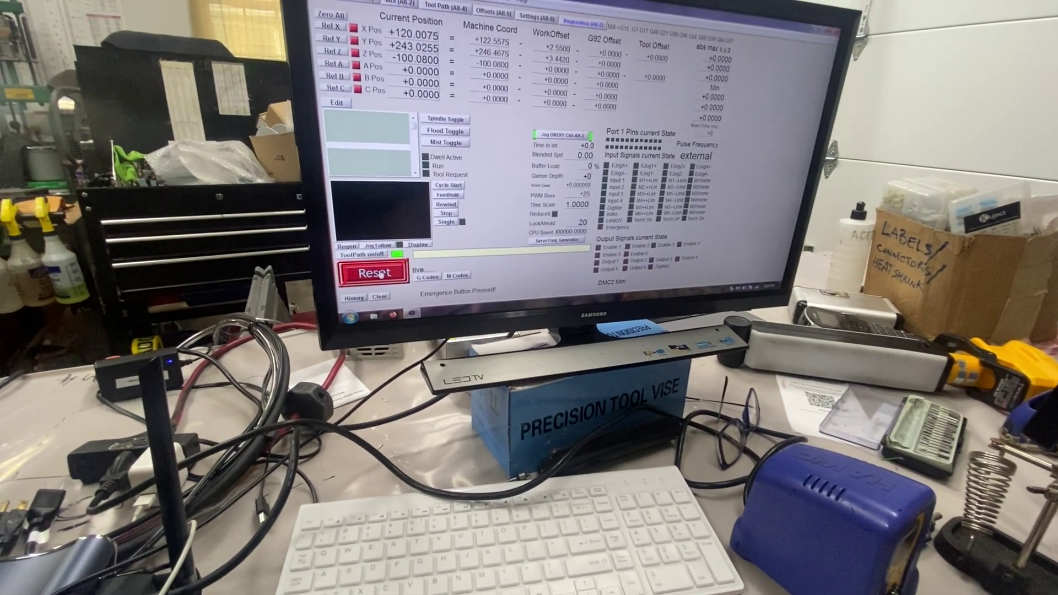
Press the flashing red Reset to leave emergency stop, leaving UsbMach connected and ready
click(370, 272)
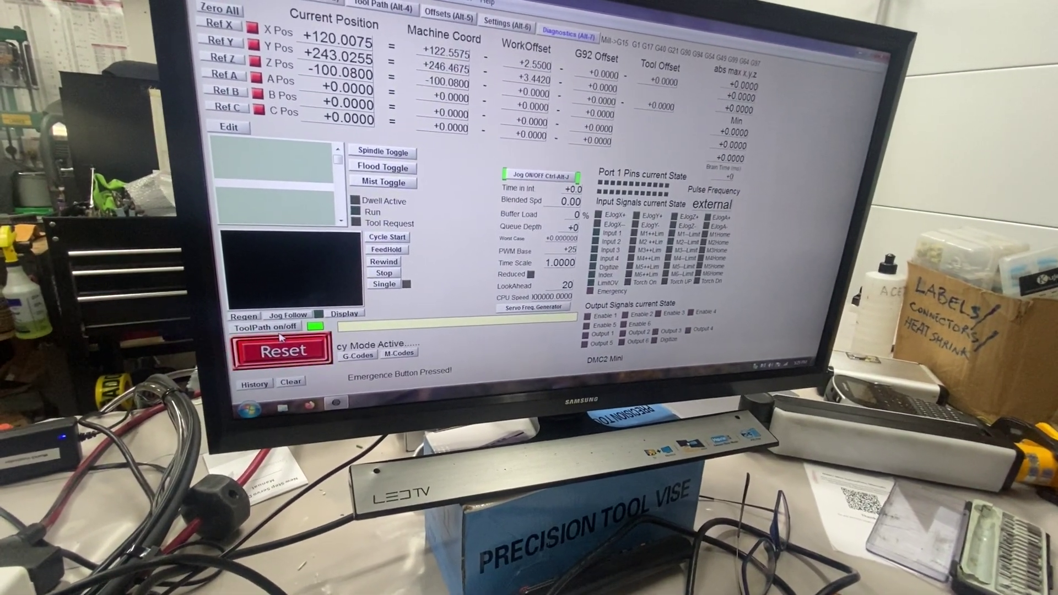
click(281, 350)
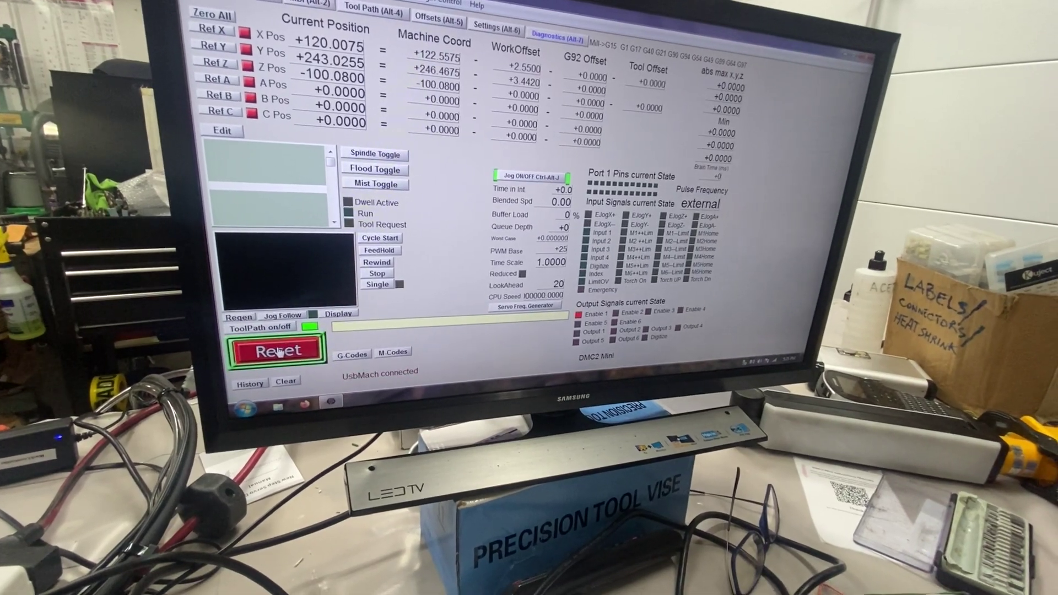